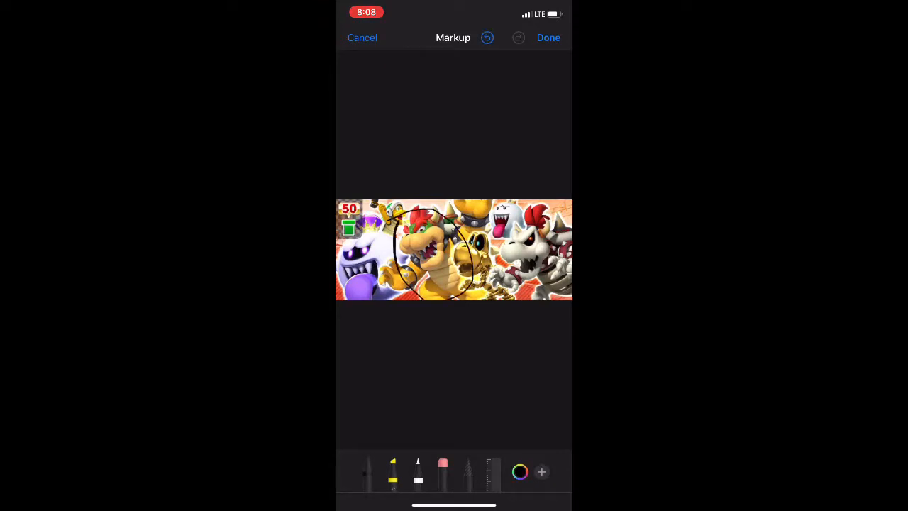
Undo the stray loop scribbled around Bowser so the pipe banner is clean again.
left_click(488, 38)
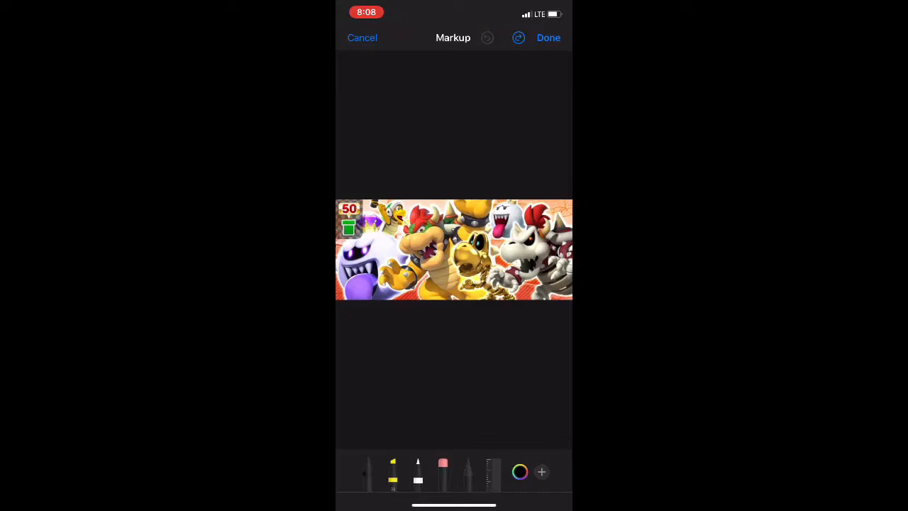
left_click(549, 38)
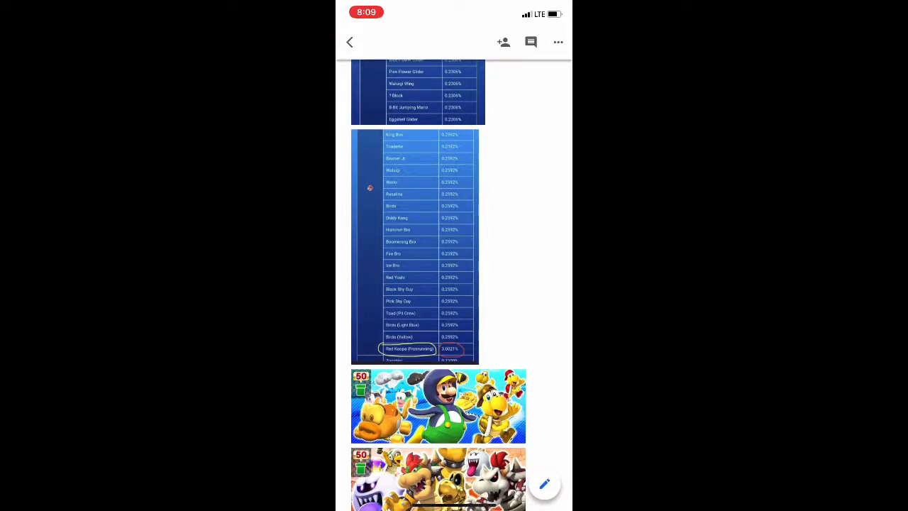
scroll("up", 3)
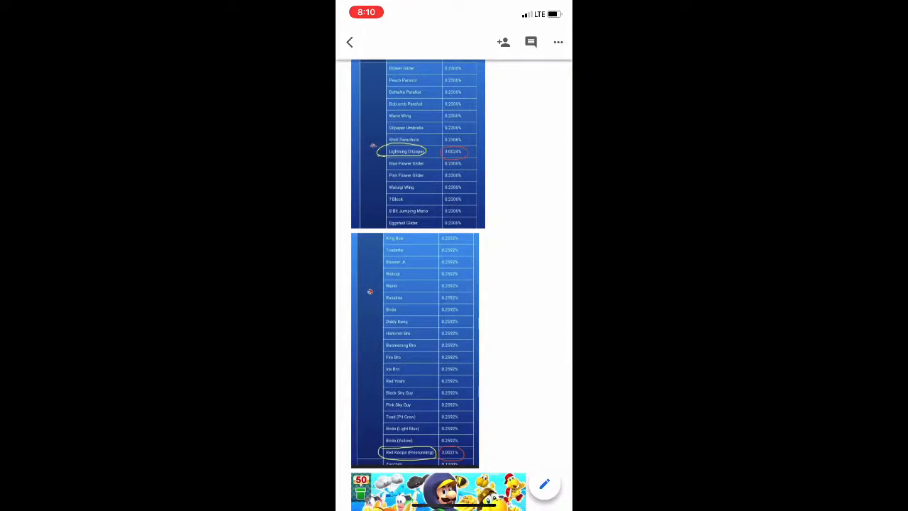
scroll("down", 3)
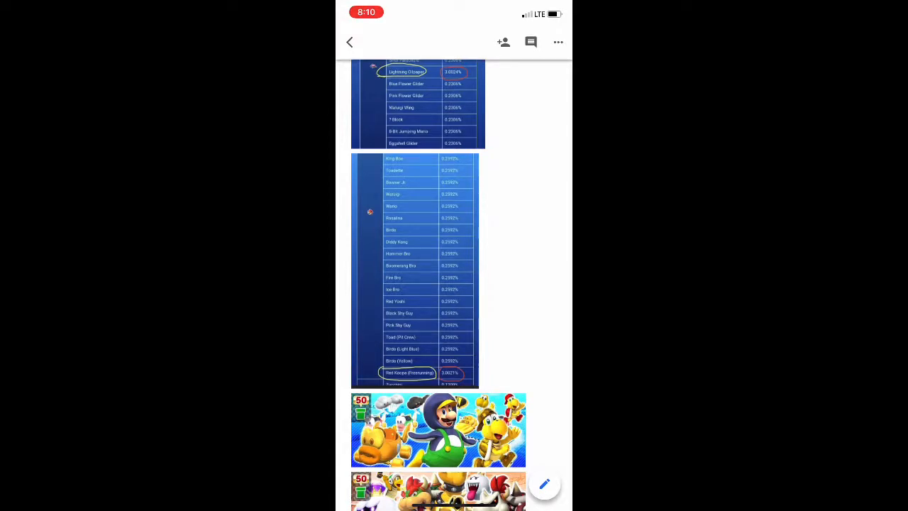
scroll("up", 3)
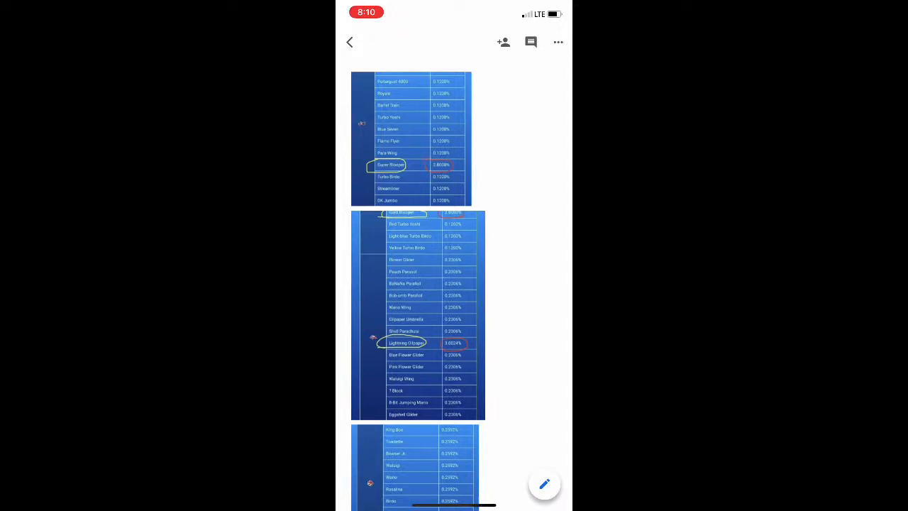
scroll("down", 3)
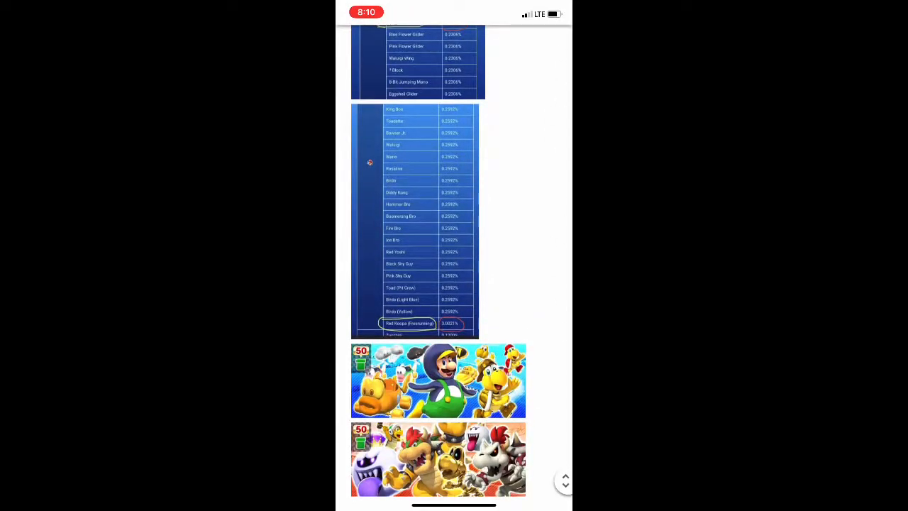